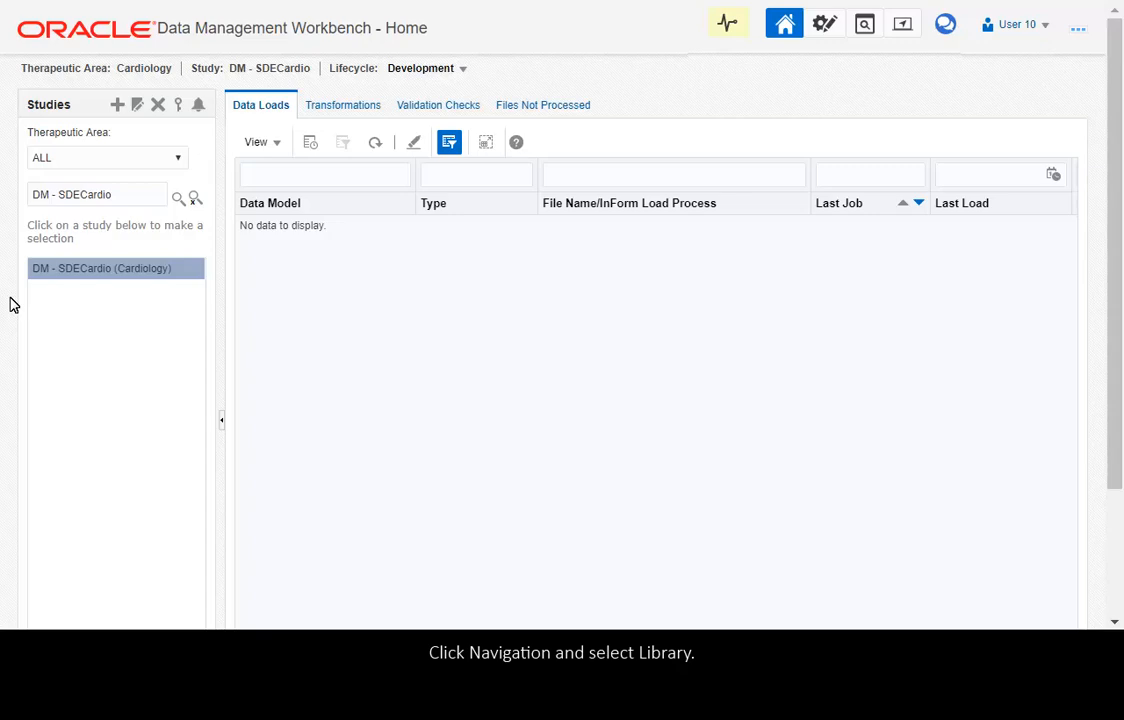
Step: Switch from the Home page to the Library area through the Navigation menu
click(902, 23)
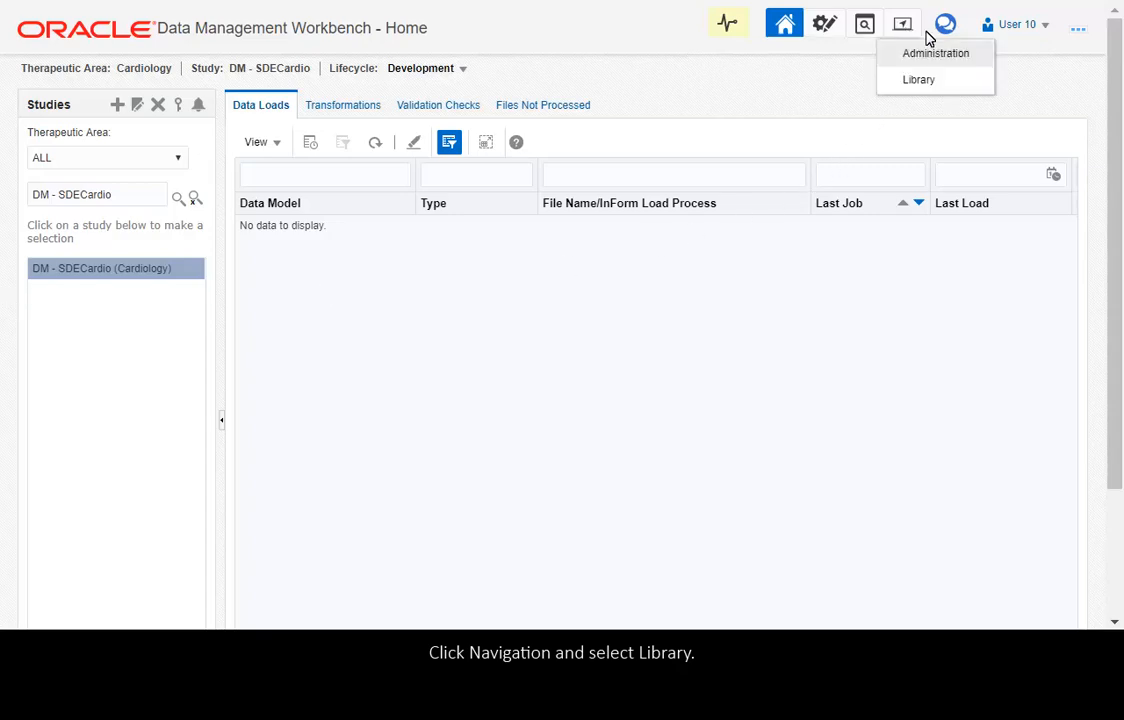
click(918, 79)
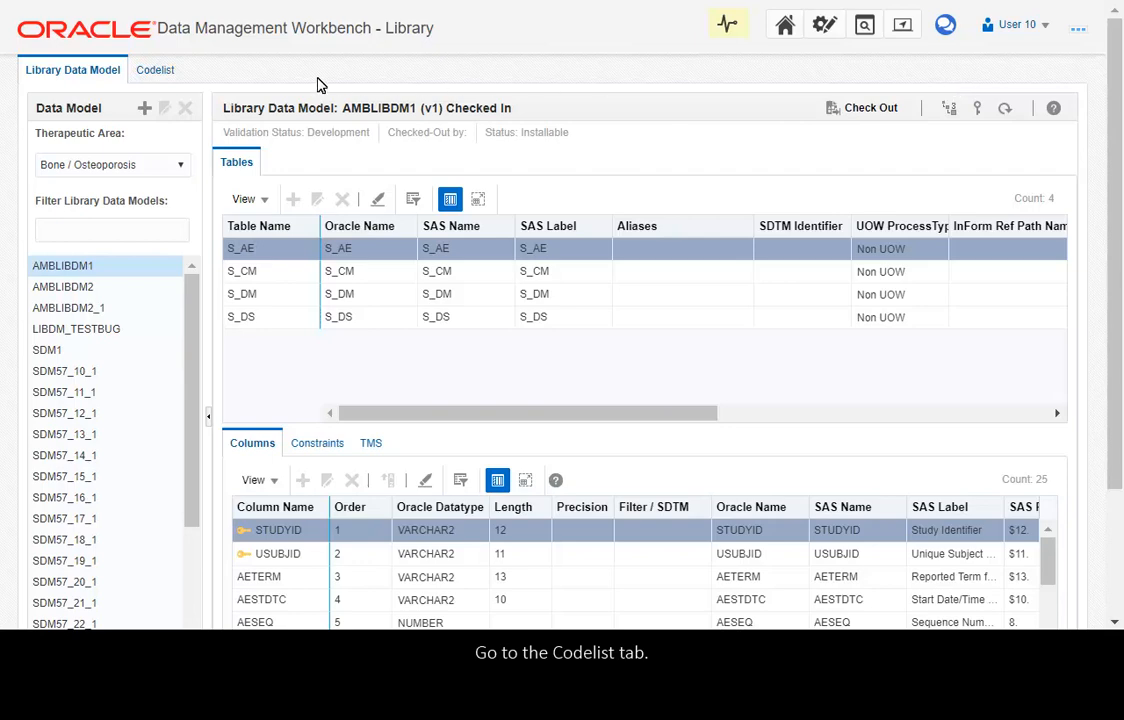
Step: Show the Cardiology codelists and begin adding a new codelist
click(155, 69)
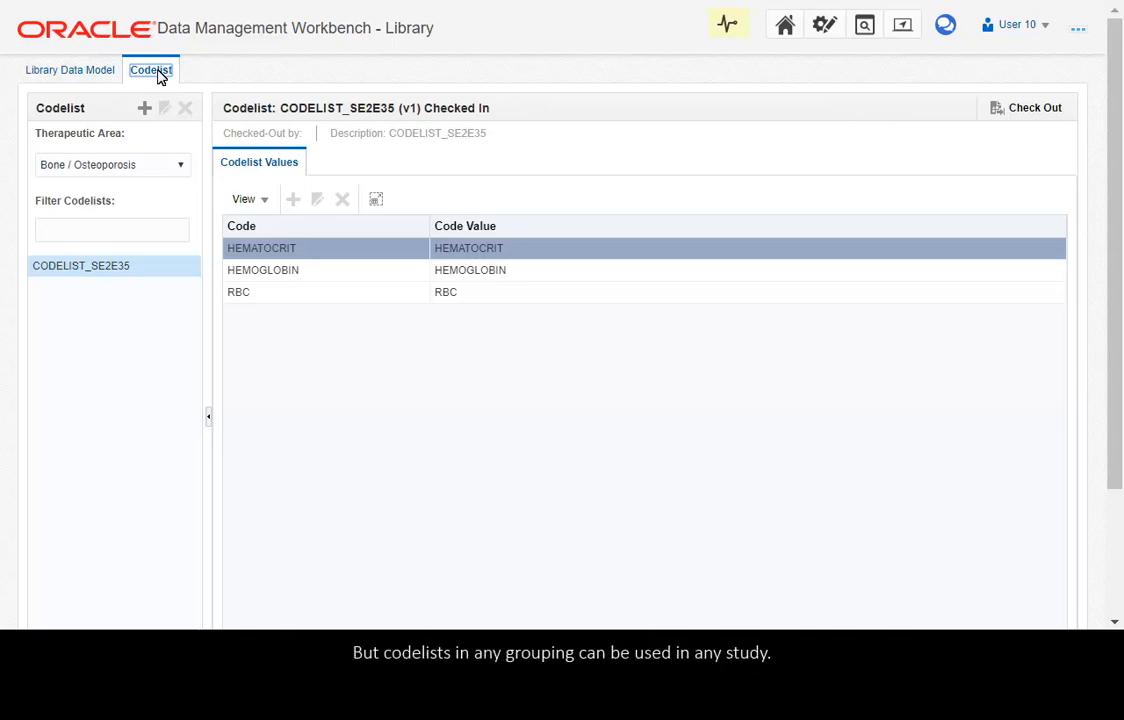
mouse_move(168, 81)
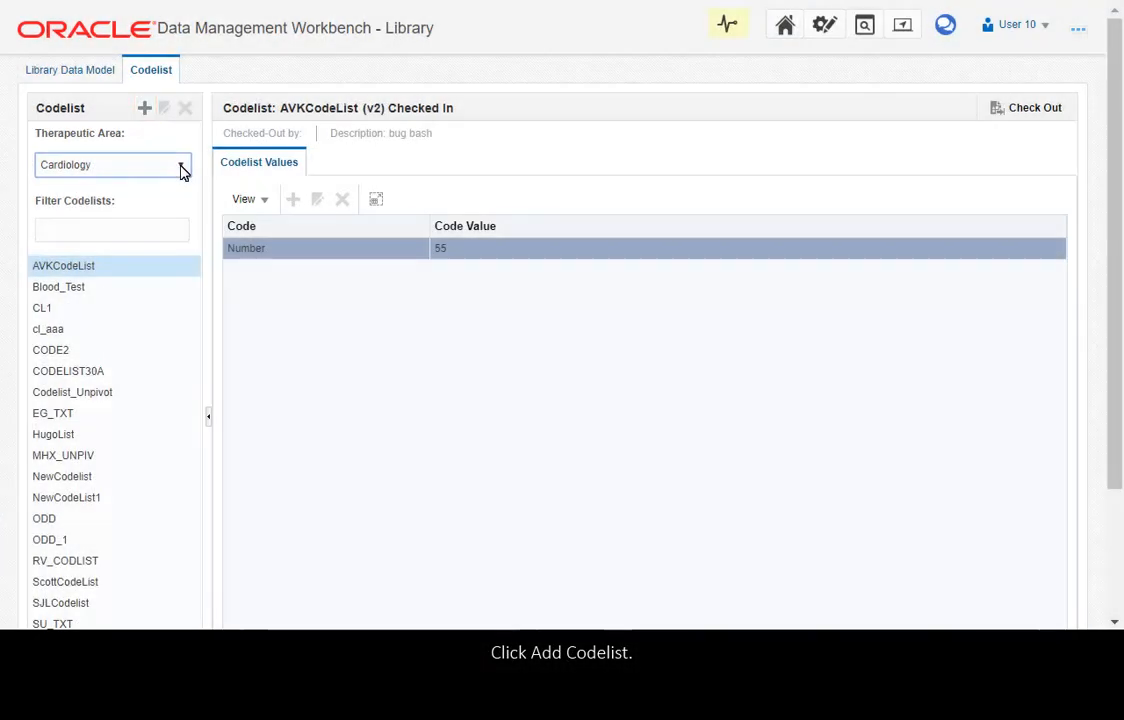
click(144, 108)
text(ODD_2)
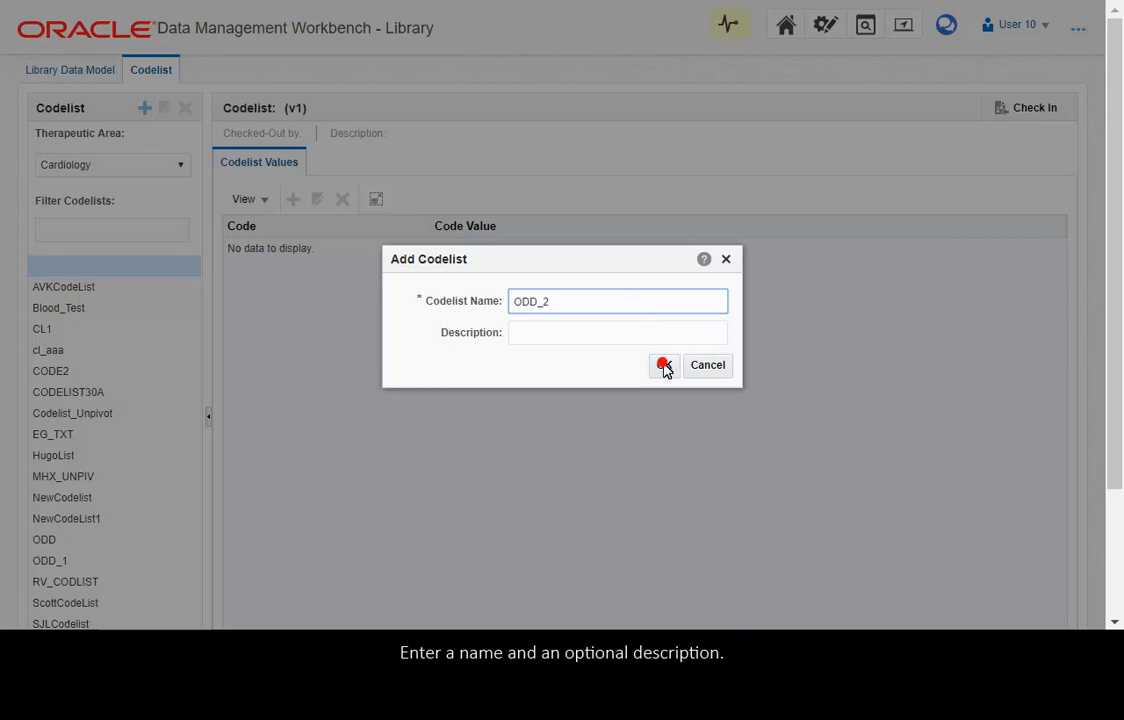
Step: Confirm the Add Codelist dialog with ODD_2 as the codelist name
click(663, 365)
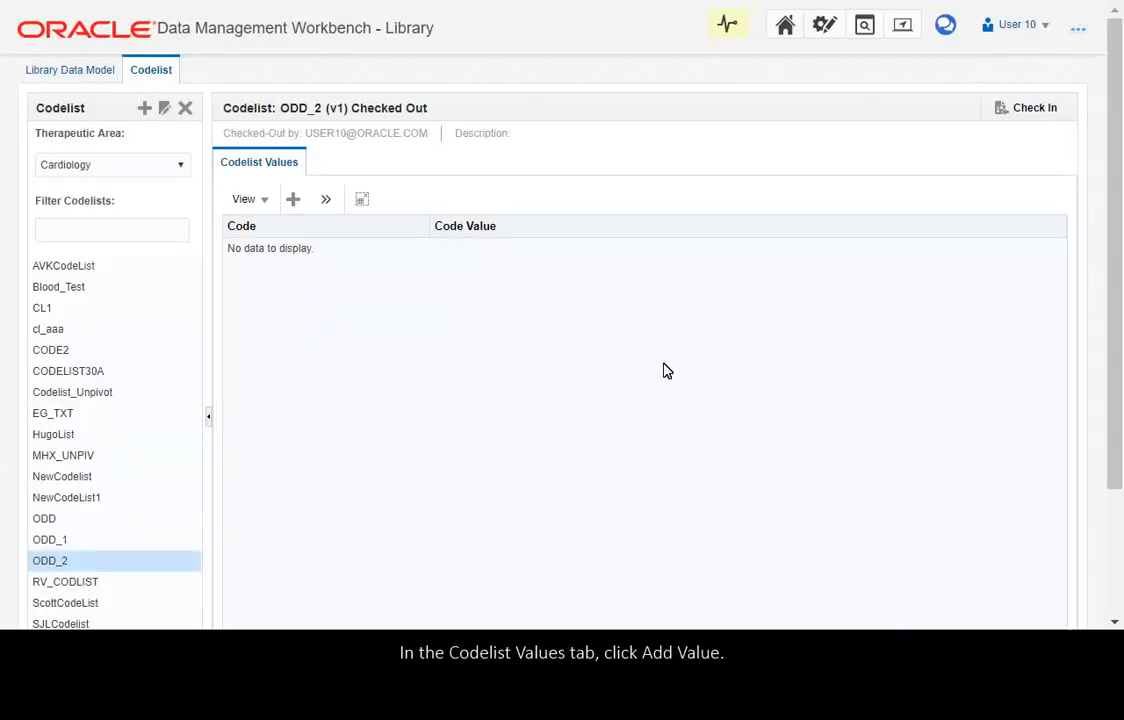
Step: Add code DIADB with value 'Diastolic Blood Pressure' to ODD_2
click(292, 199)
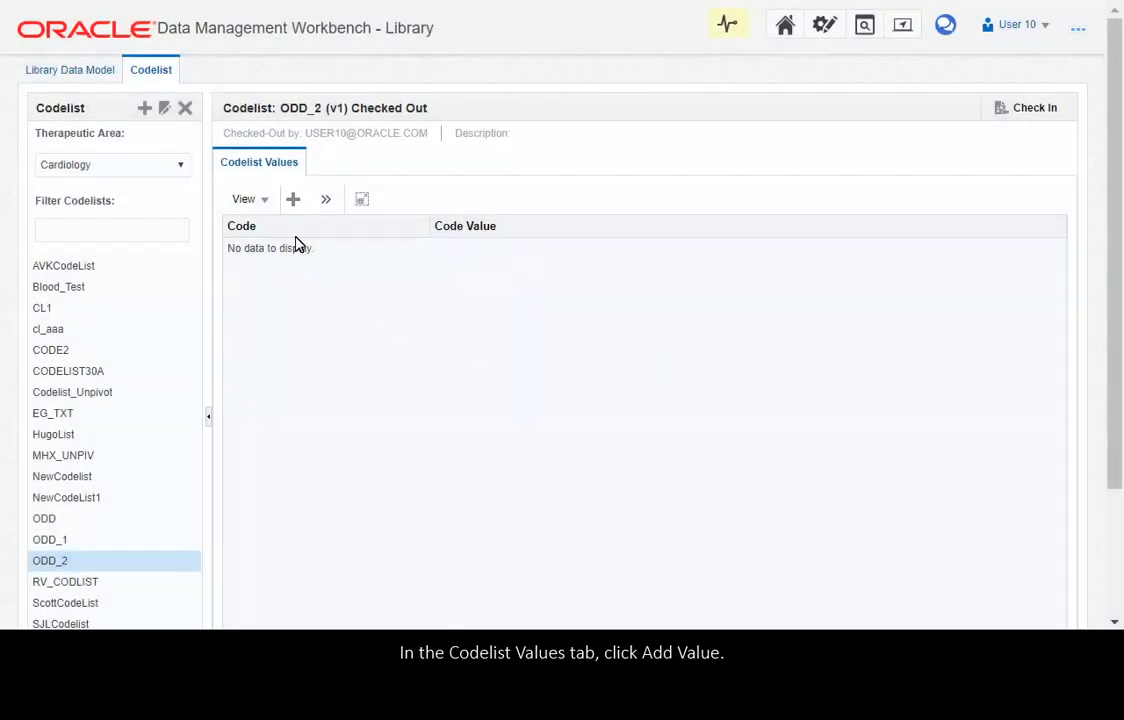
click(293, 199)
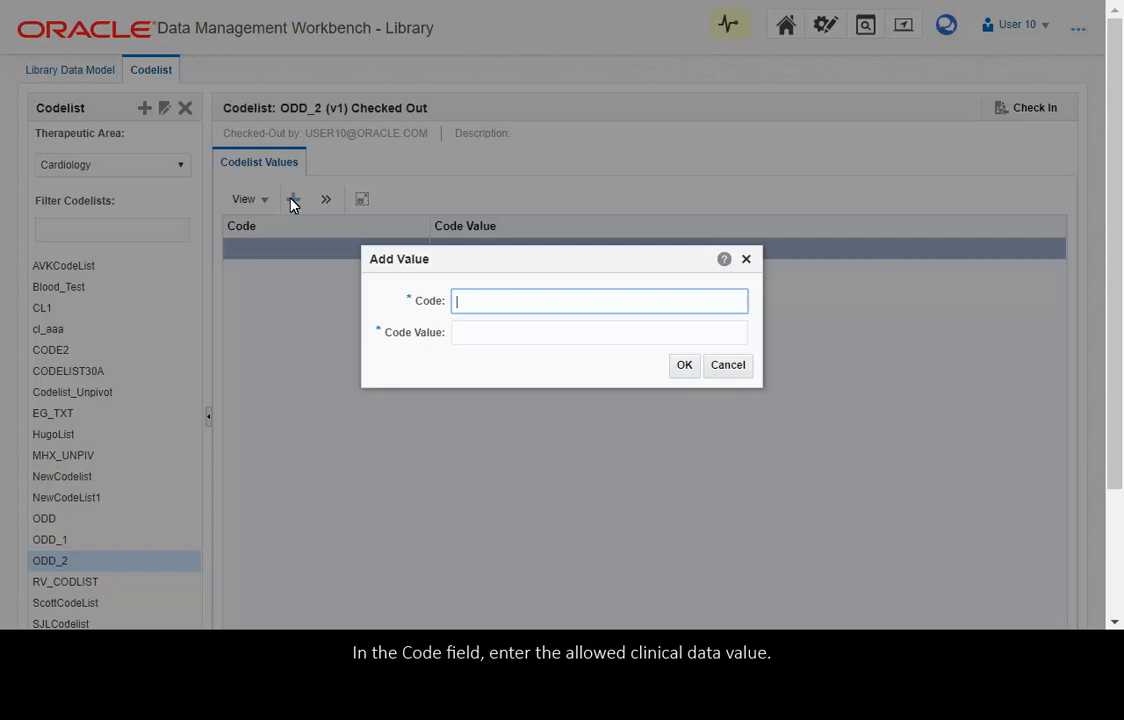
text(DIADB)
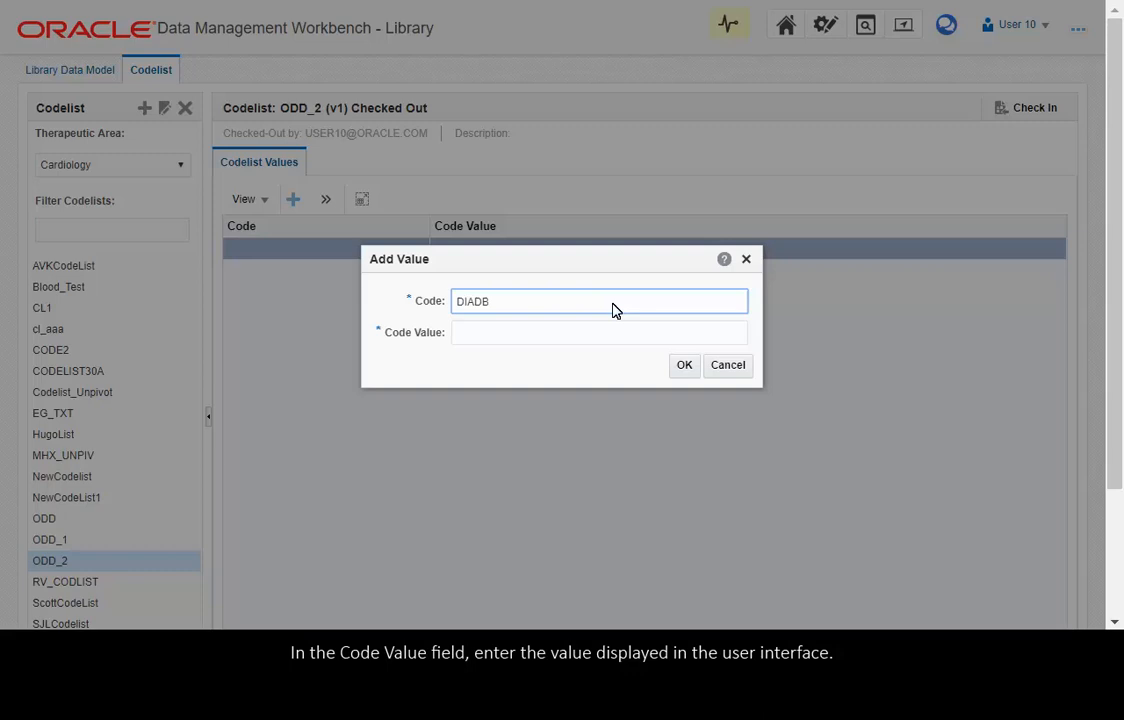
mouse_move(578, 327)
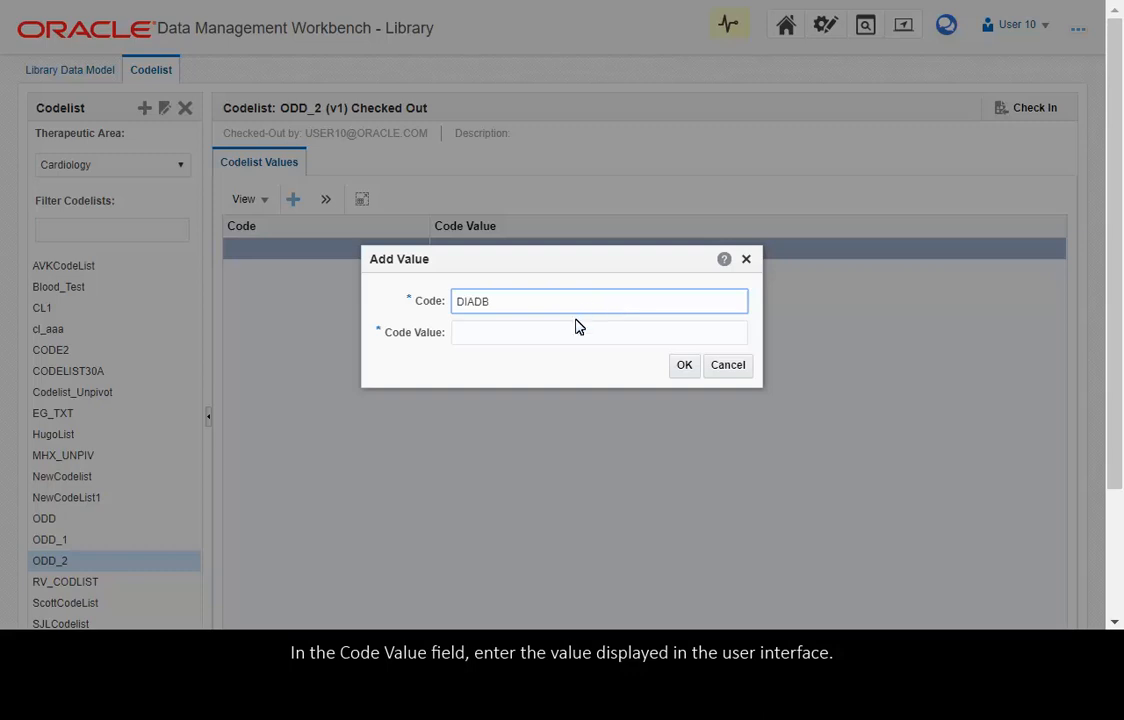
text(Diastolic Blood Pressure)
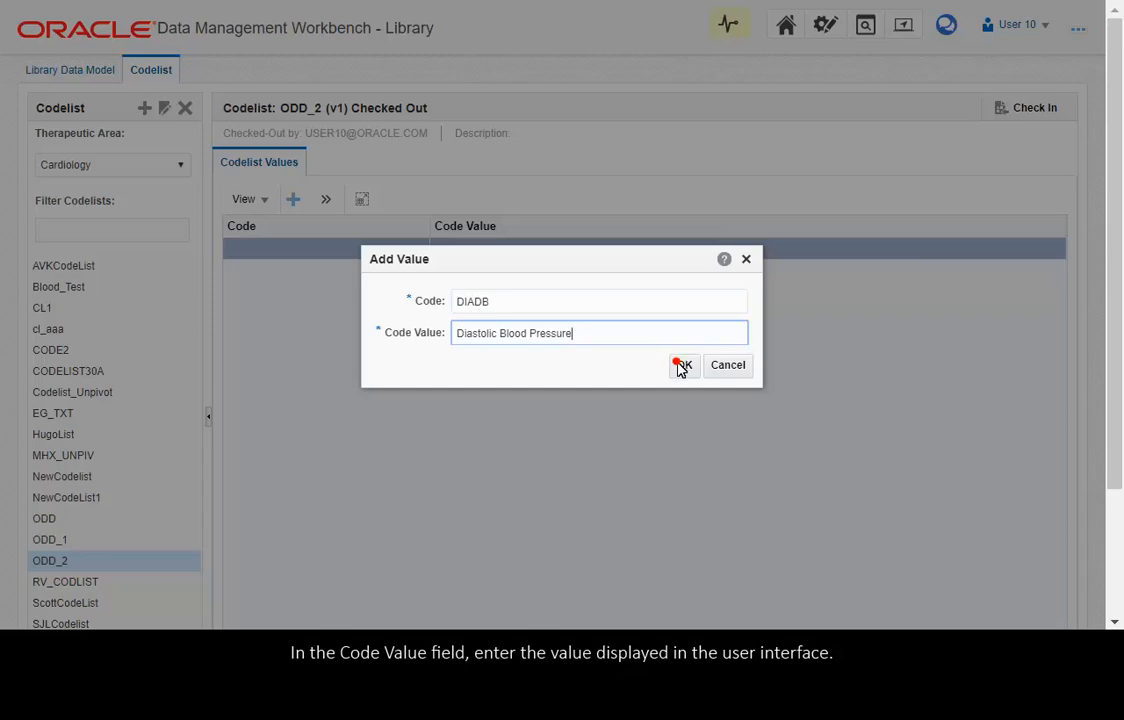
click(683, 365)
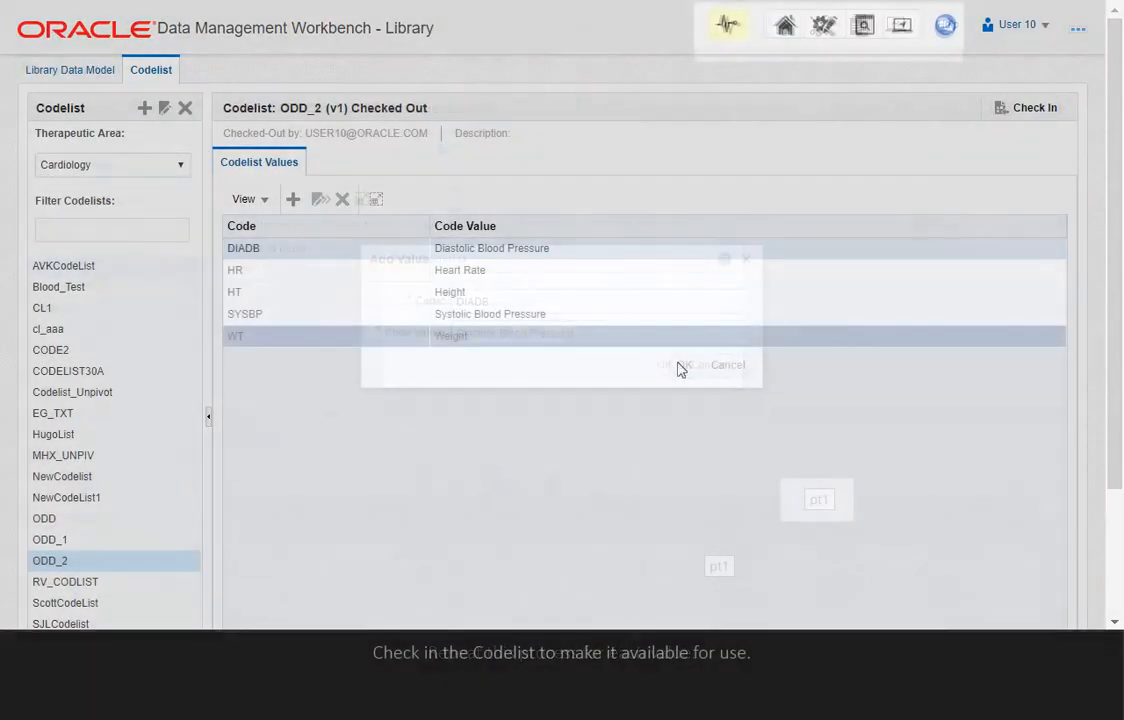
Step: Check in codelist ODD_2 from the codelist header
click(728, 364)
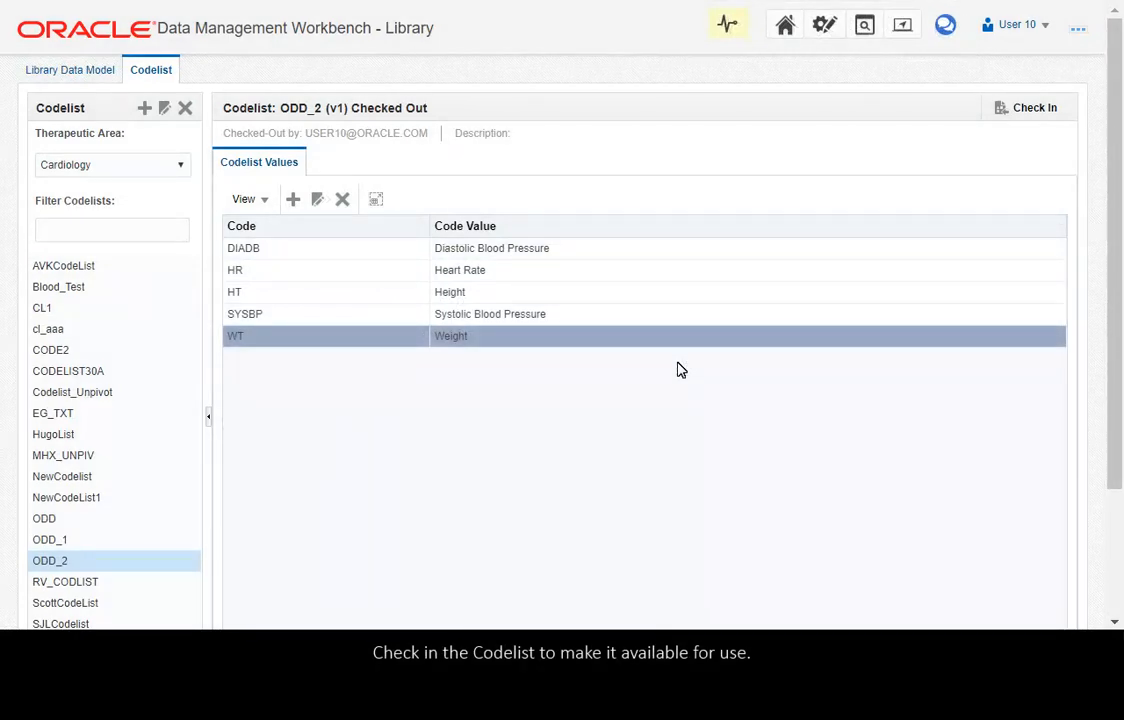
mouse_move(967, 284)
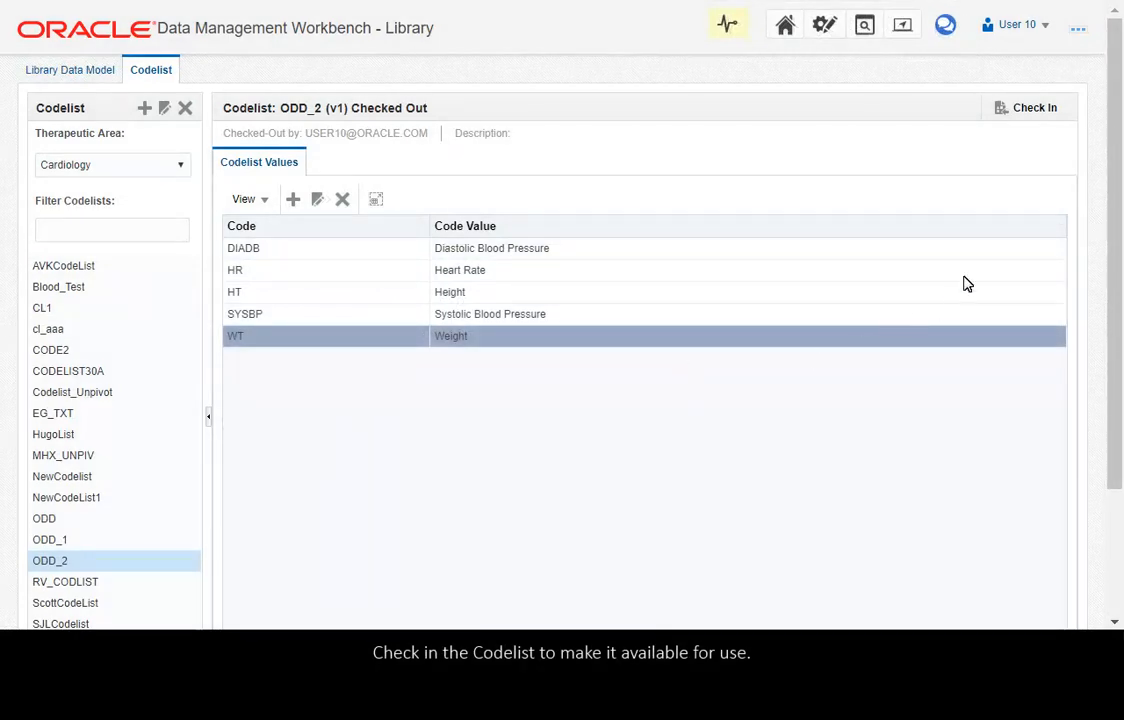
click(1025, 107)
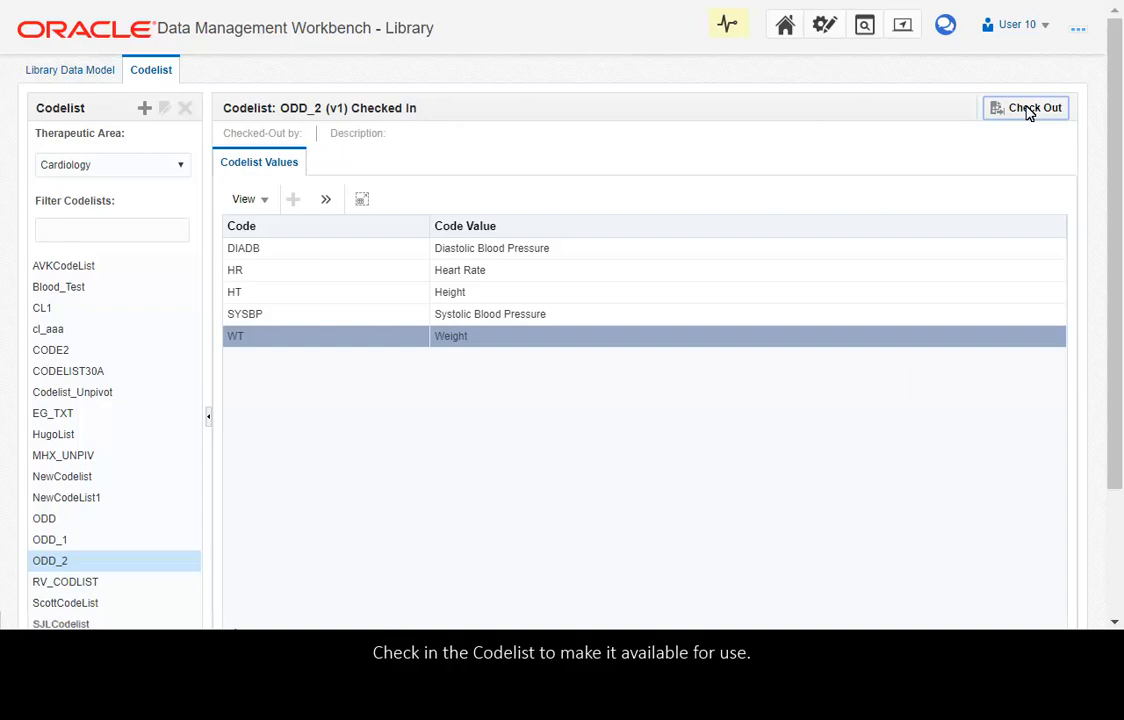